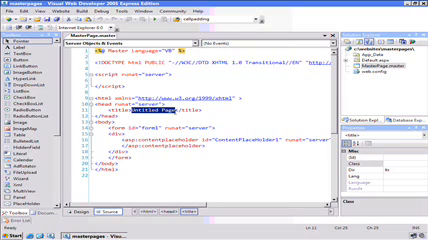
# Step: Retitle the master page 'MasterPages Demo' and add an Images folder to the project
pyautogui.write('MasterPage')
pyautogui.write('Images')
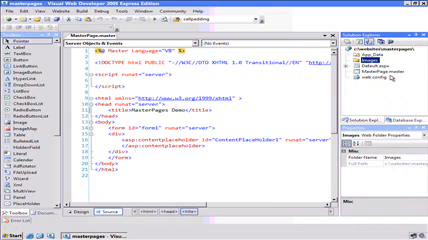
pyautogui.rightClick(385, 55)
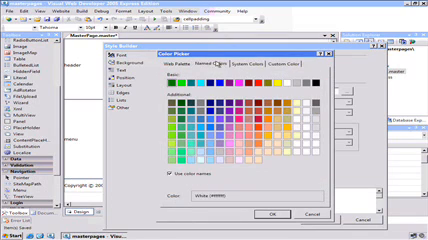
# Step: Choose LightGrey from Named Colors as the layout table background and confirm it
pyautogui.click(314, 118)
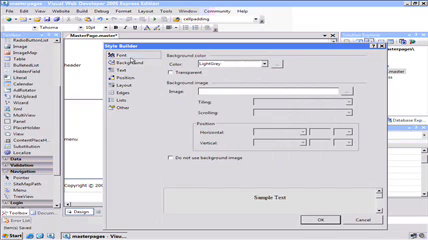
pyautogui.click(131, 79)
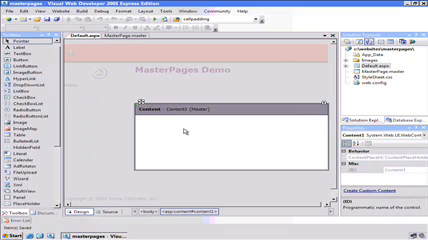
pyautogui.moveTo(247, 122)
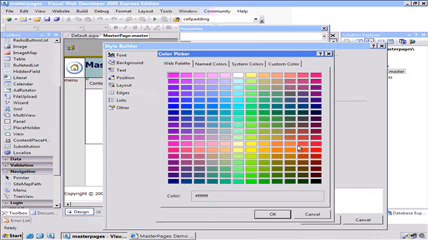
# Step: Show the Named Colors list in the Color Picker with White selected
pyautogui.click(212, 66)
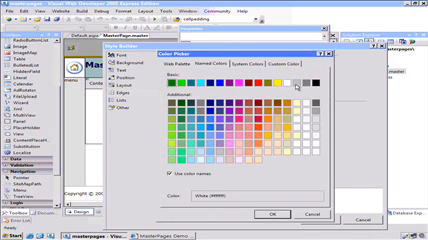